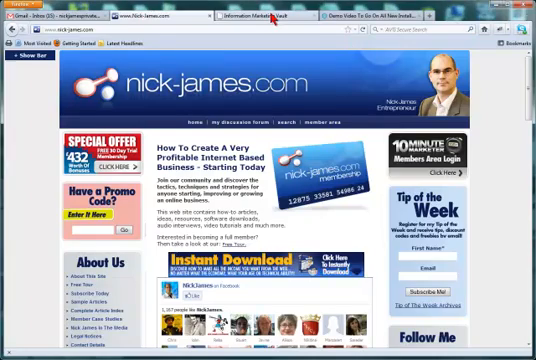
Step: Play the embedded video on nick-james.com through to its end screen
{"action": "left_click", "coordinate": [240, 10]}
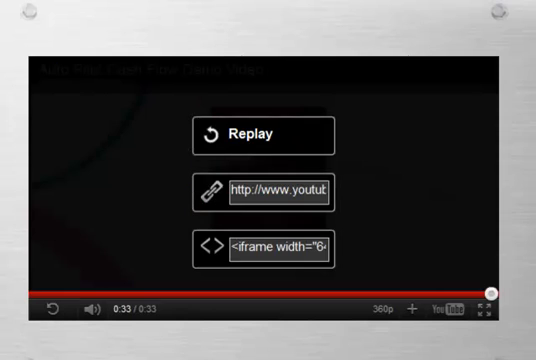
Step: Play the Demo Video prezi from its page and advance to the With Important Details step
{"action": "left_click", "coordinate": [256, 134]}
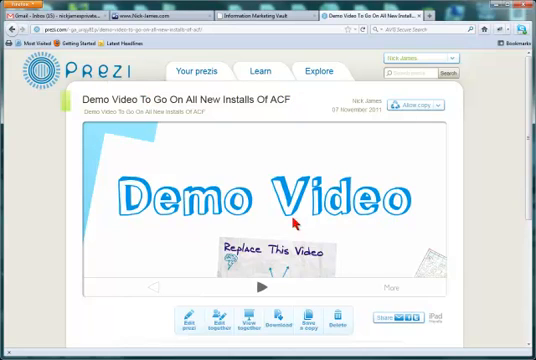
{"action": "mouse_move", "coordinate": [298, 292]}
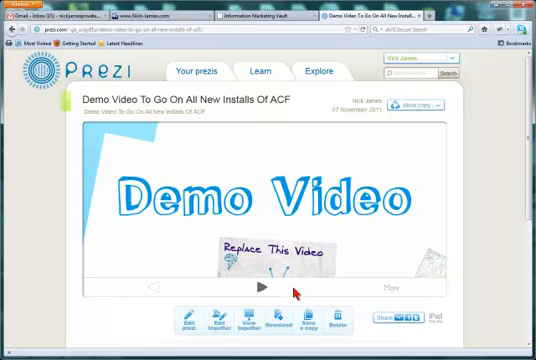
{"action": "left_click", "coordinate": [260, 288]}
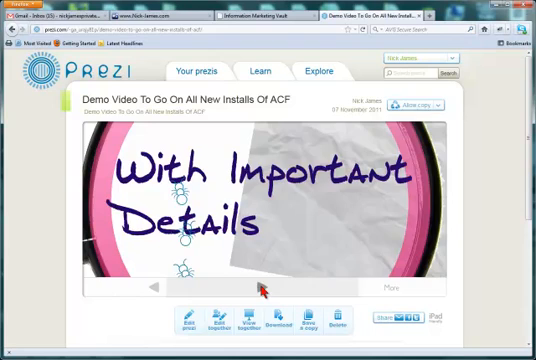
{"action": "left_click", "coordinate": [262, 288]}
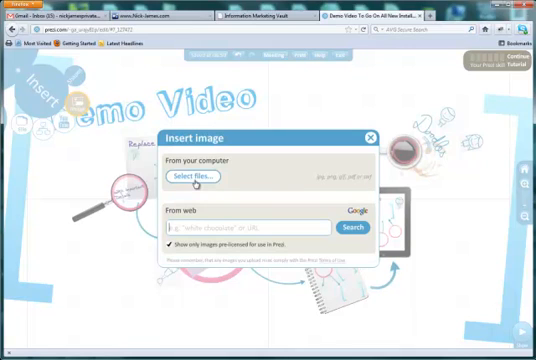
{"action": "mouse_move", "coordinate": [228, 204]}
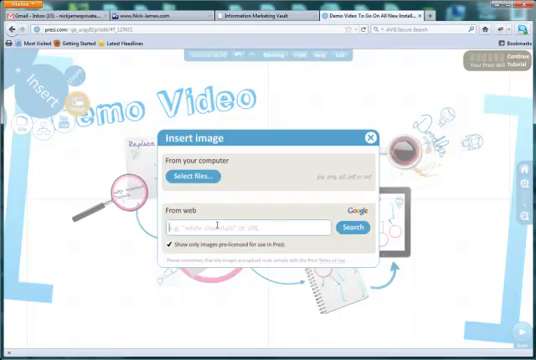
Step: Search the web for 'white chocolate' images in the Insert image panel
{"action": "type", "text": "w"}
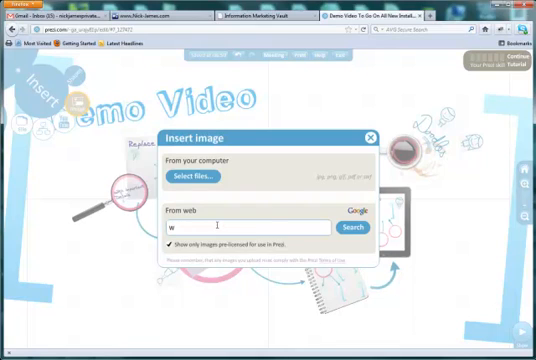
{"action": "type", "text": "hite choc"}
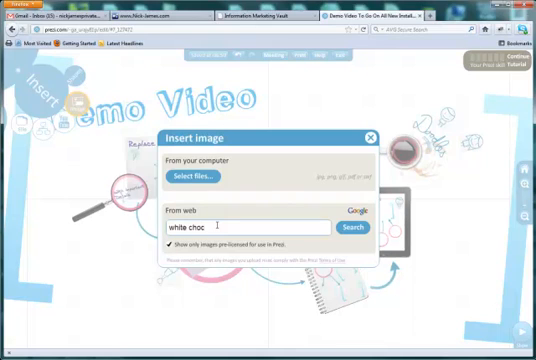
{"action": "type", "text": "olate"}
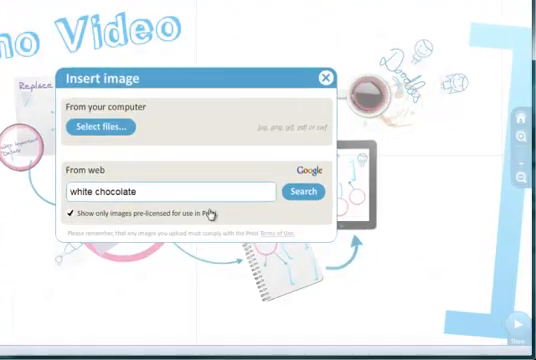
{"action": "left_click", "coordinate": [306, 192]}
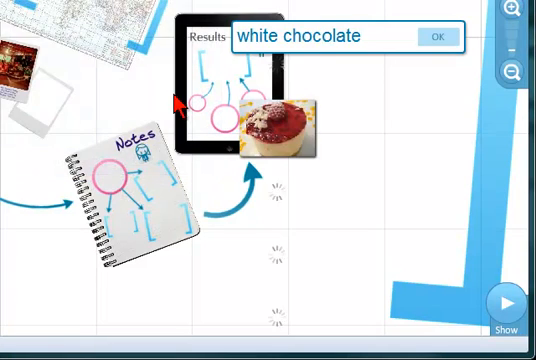
Step: Browse the computer for an image, reaching the Sample Pictures folder
{"action": "left_click", "coordinate": [436, 36]}
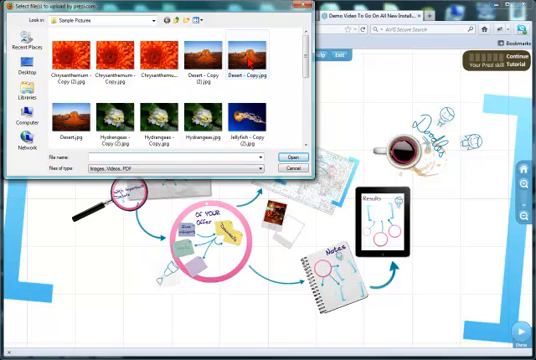
Step: Upload the Desert sample picture onto the canvas above the Demo Video diagram
{"action": "left_click", "coordinate": [64, 116]}
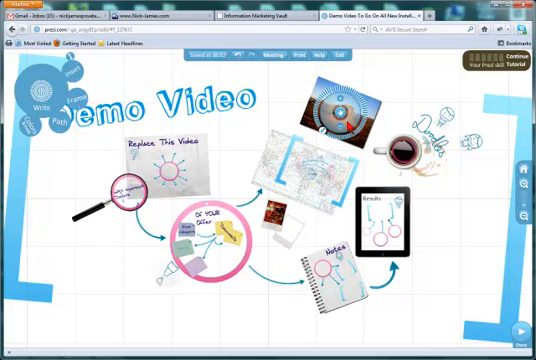
{"action": "mouse_move", "coordinate": [352, 128]}
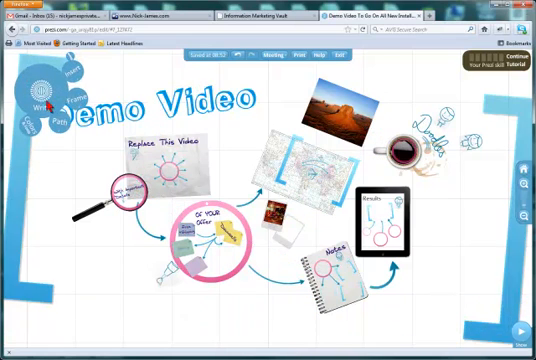
{"action": "mouse_move", "coordinate": [390, 76]}
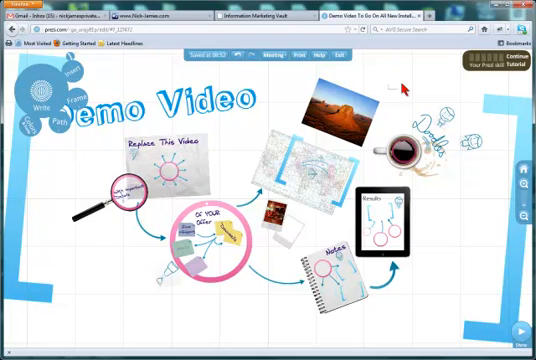
Step: Add a 'hello world!' text element to the right of the desert photo
{"action": "type", "text": "hello"}
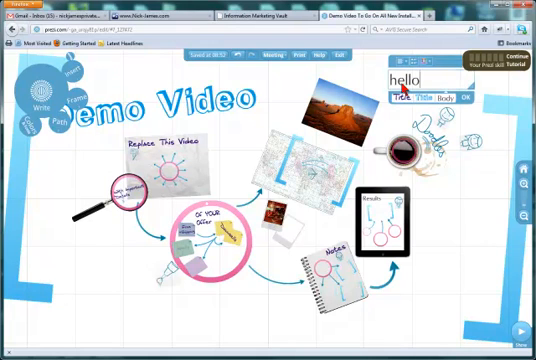
{"action": "type", "text": "w"}
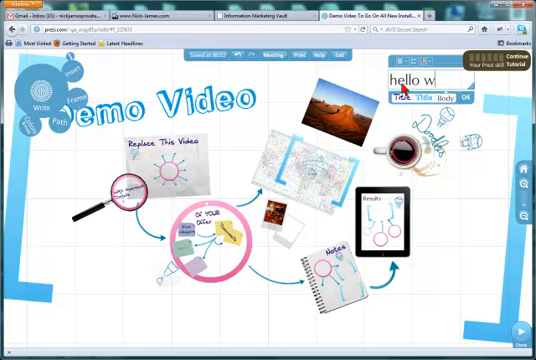
{"action": "type", "text": "orld!"}
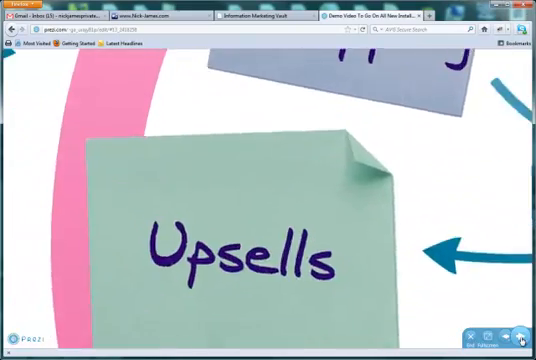
Step: Step playback through the photo and world map frames to hello world!, then return to editing
{"action": "left_click", "coordinate": [520, 328]}
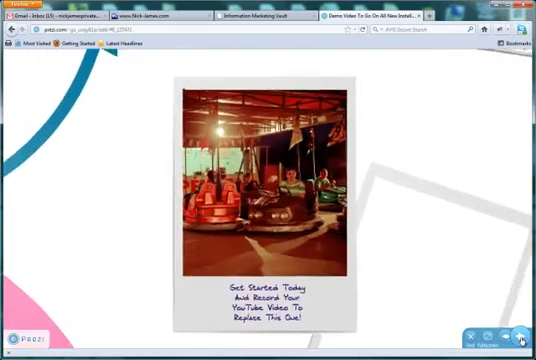
{"action": "left_click", "coordinate": [520, 332]}
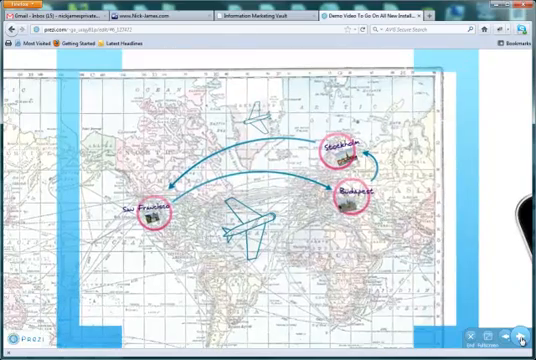
{"action": "left_click", "coordinate": [522, 332]}
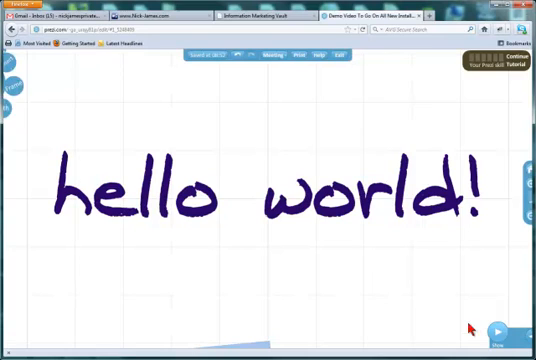
{"action": "left_click", "coordinate": [18, 70]}
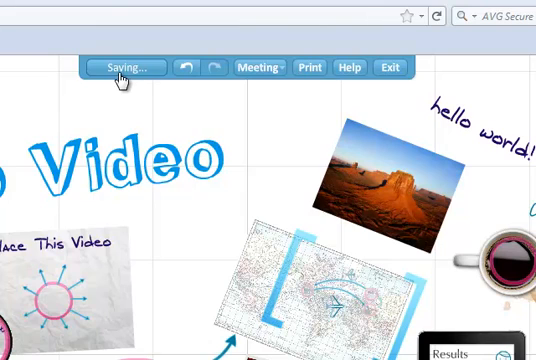
Step: Save the presentation and exit the editor to its overview page
{"action": "left_click", "coordinate": [388, 68]}
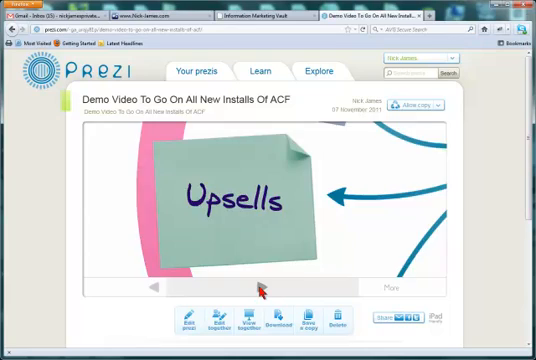
Step: Advance the page preview through Results and the world map to the coffee cup
{"action": "left_click", "coordinate": [262, 292]}
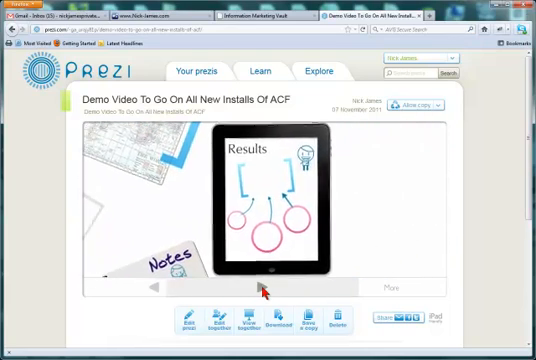
{"action": "left_click", "coordinate": [264, 288]}
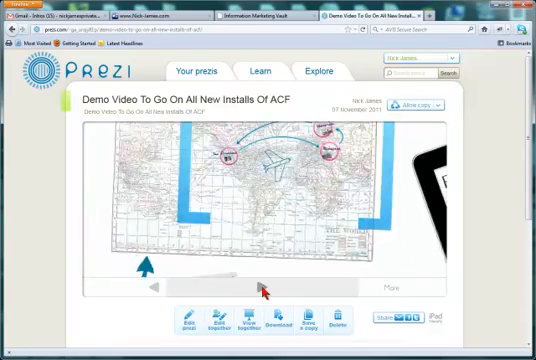
{"action": "left_click", "coordinate": [260, 292]}
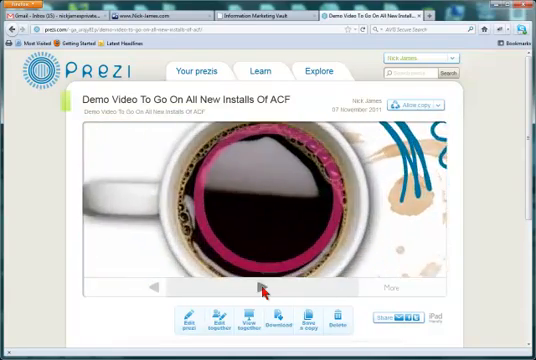